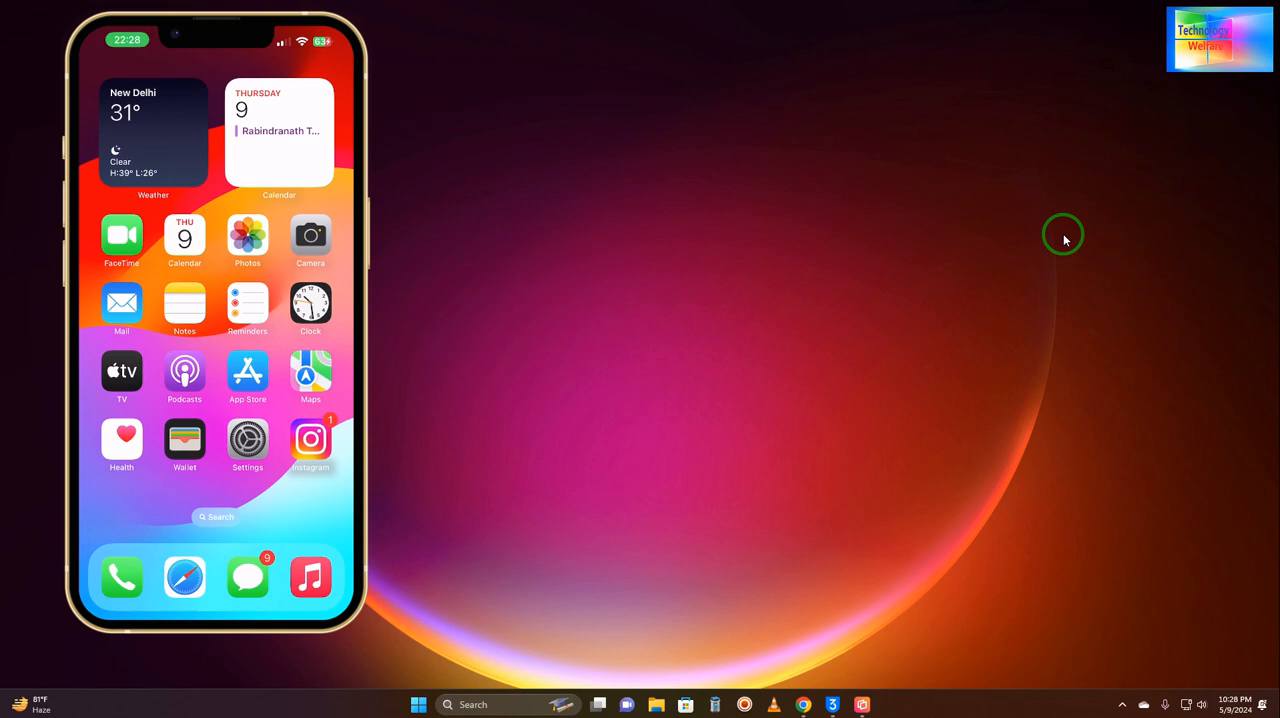
Check Settings > General > Software Update on the mirrored iPhone, confirming iOS 17.5 is up to date
left_click(248, 440)
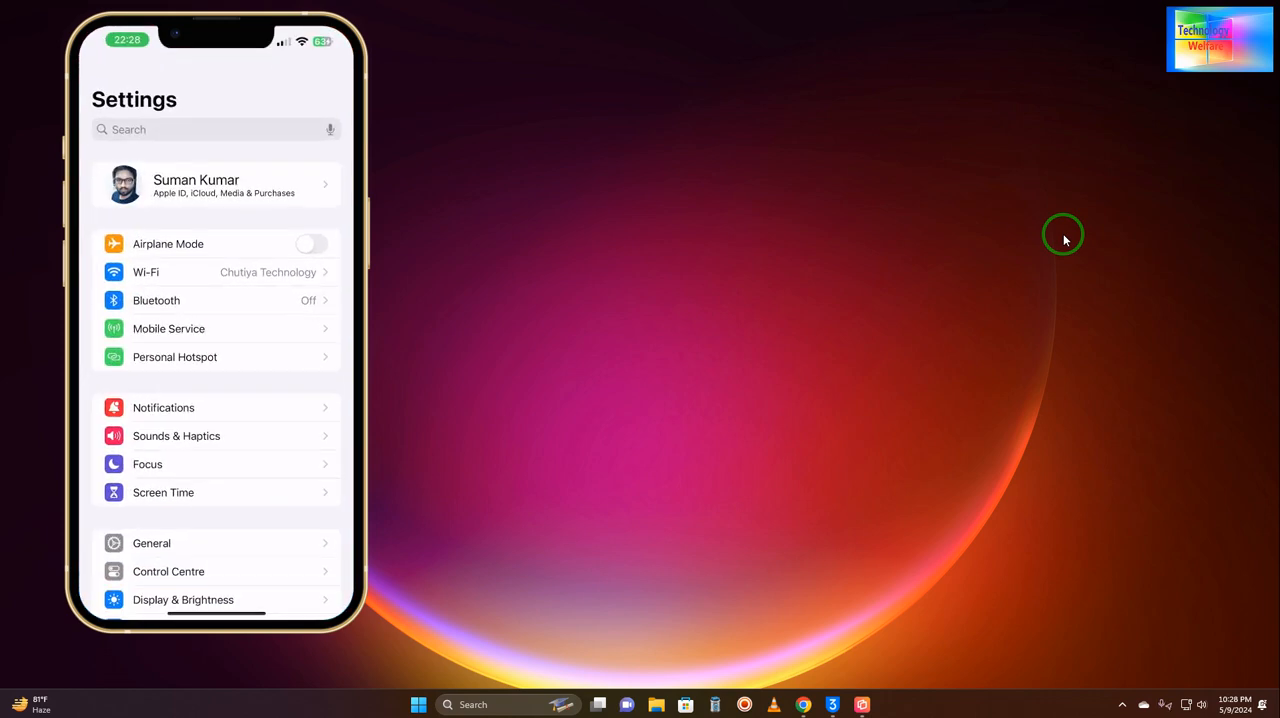
scroll("down", 3)
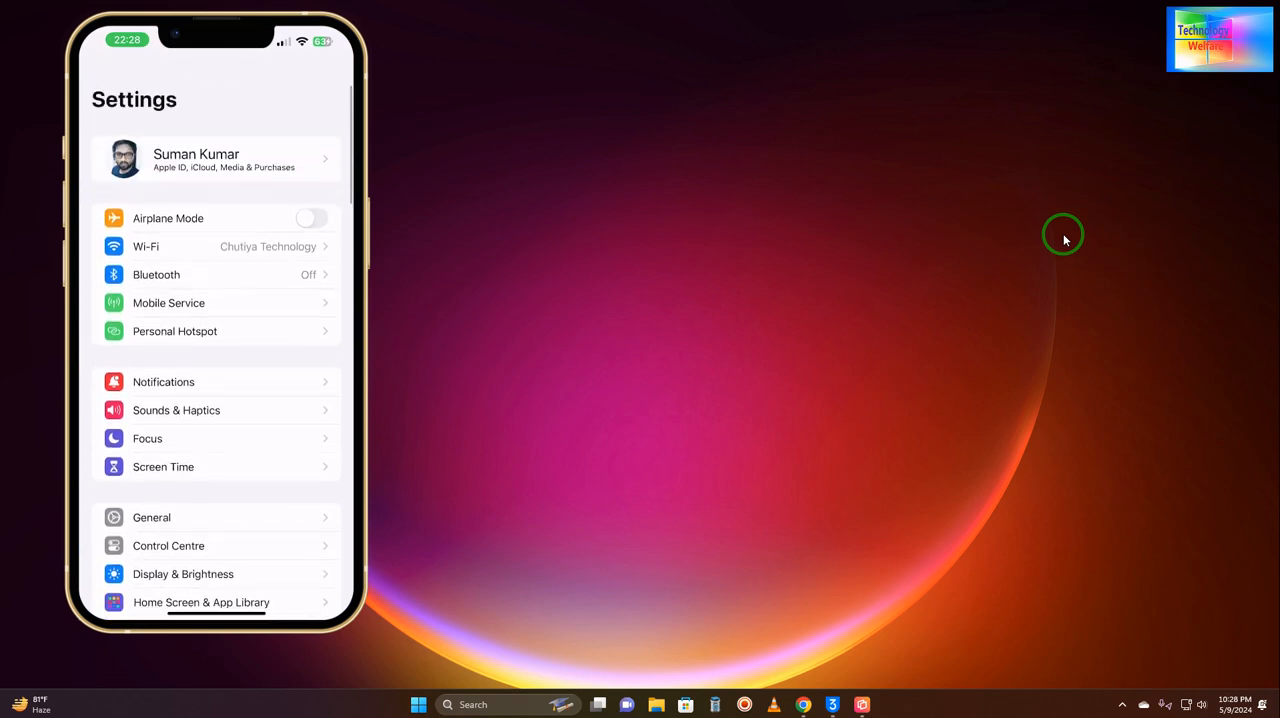
left_click(152, 516)
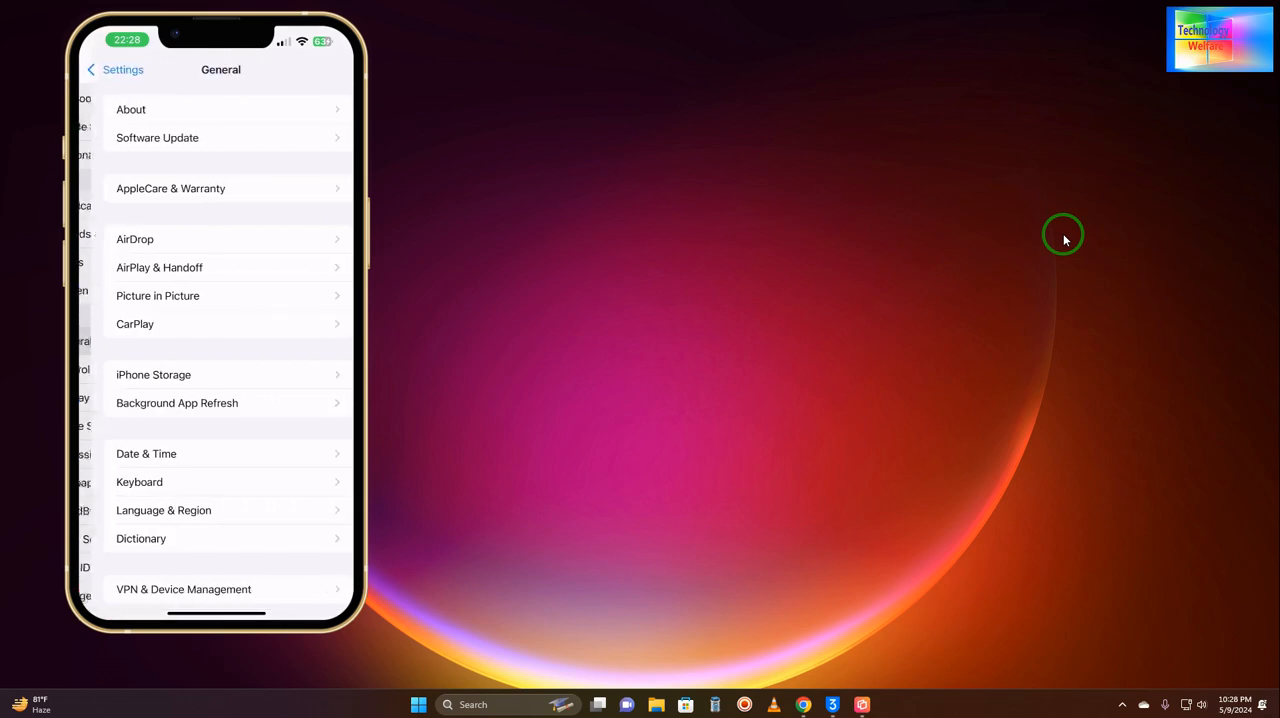
left_click(156, 136)
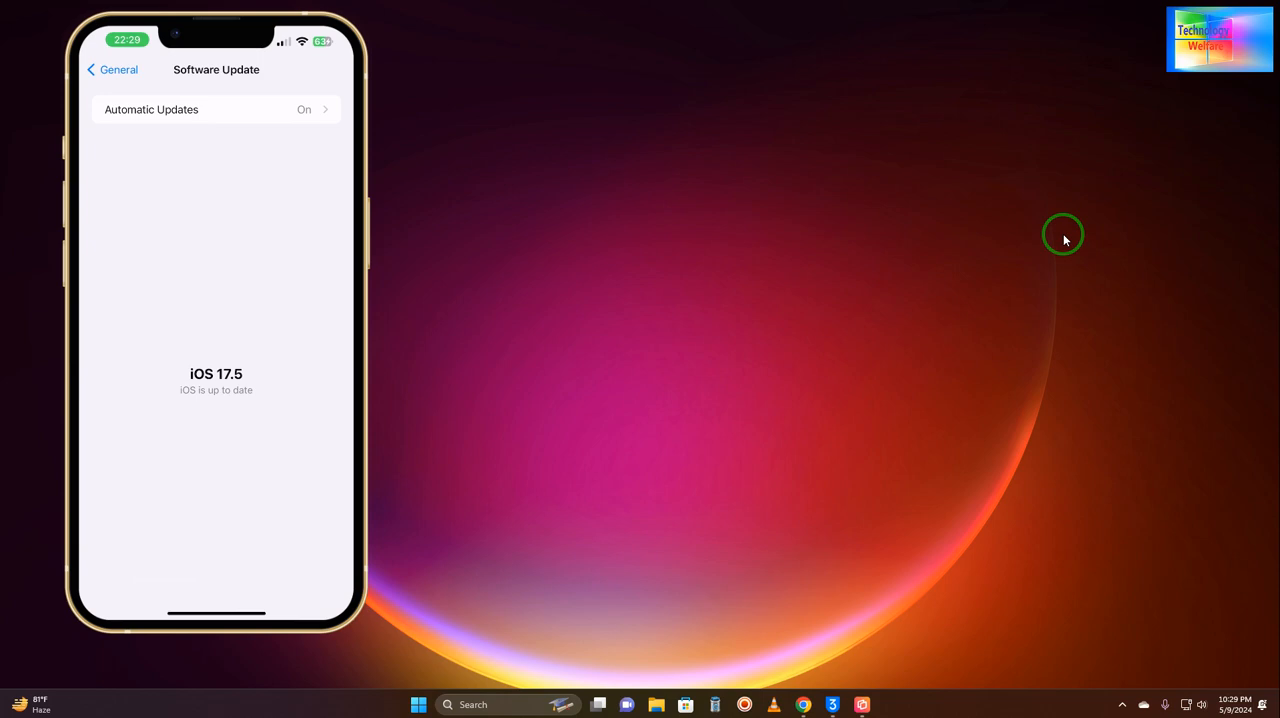
mouse_move(848, 638)
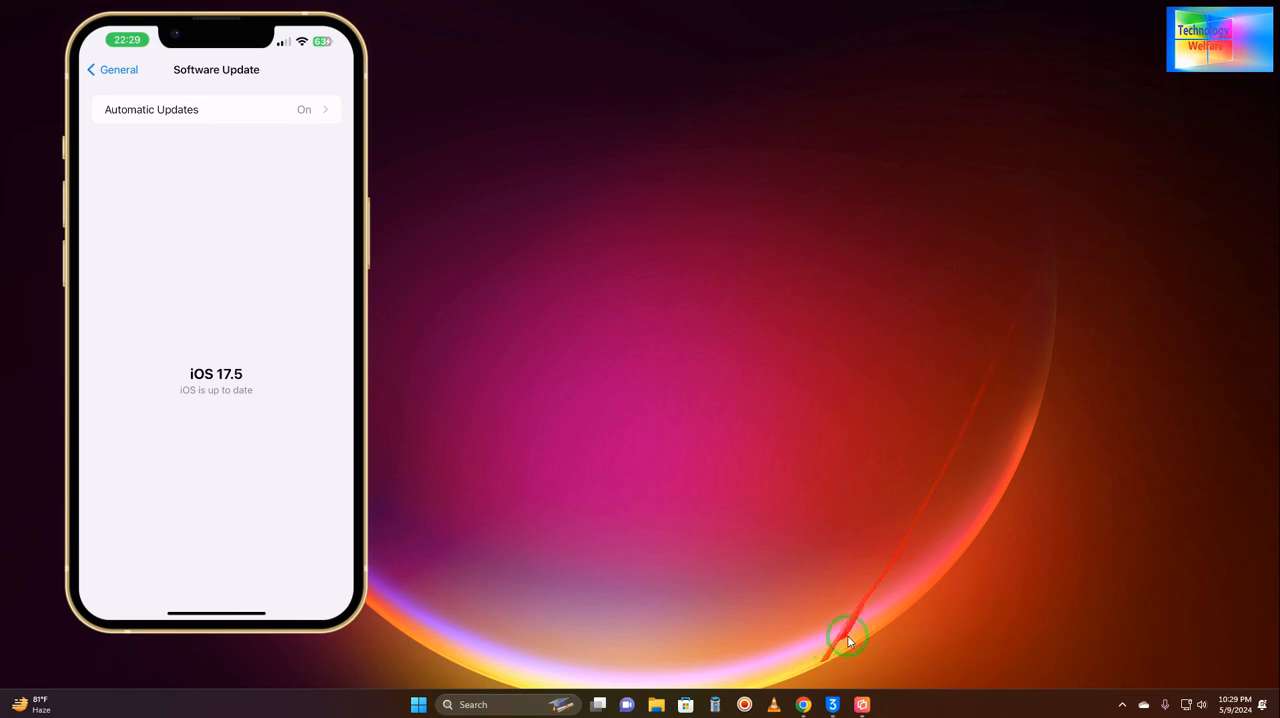
left_click(828, 704)
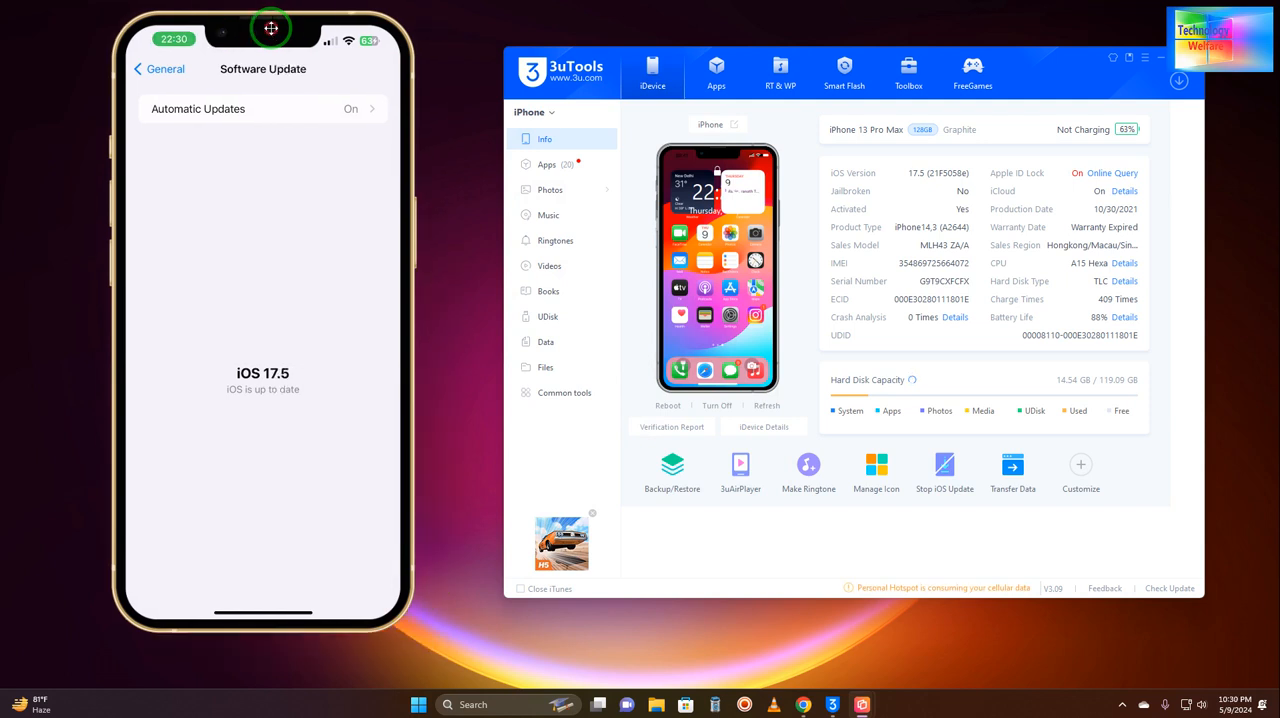
mouse_move(908, 76)
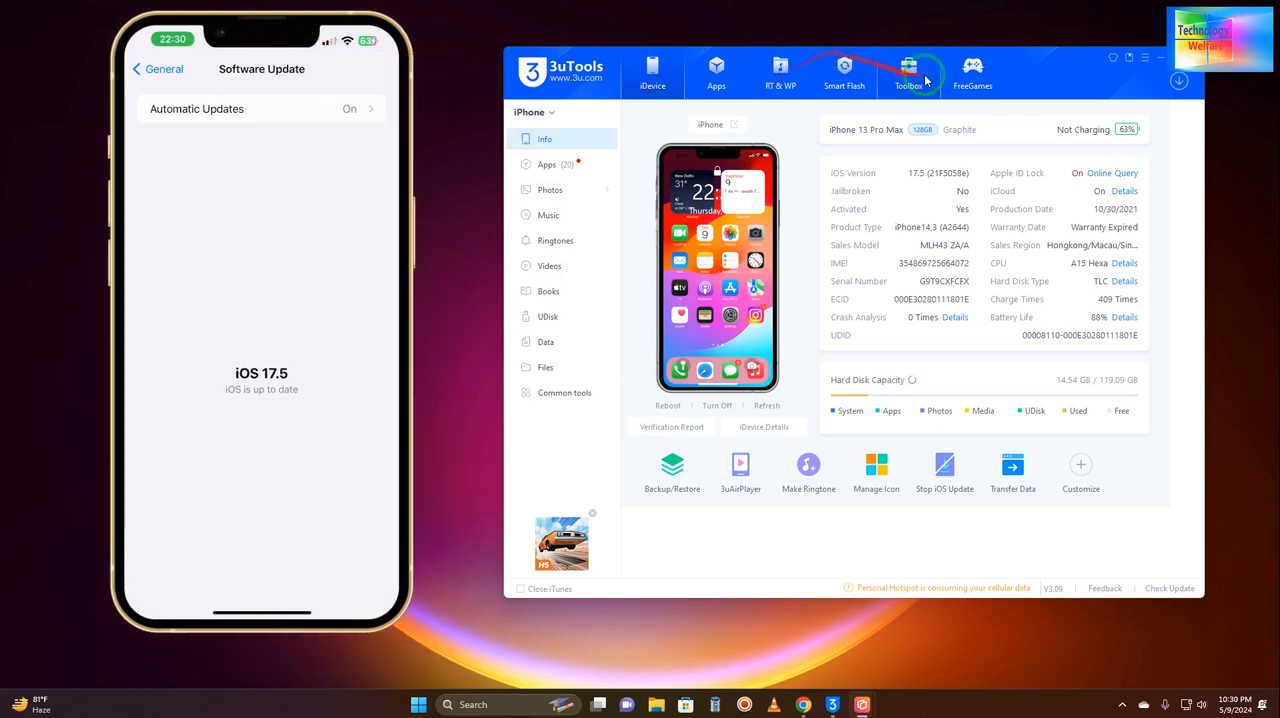
Go to Smart Flash's Easy Flash firmware list offering iOS 17.5 RC, betas and 17.4.1
left_click(852, 72)
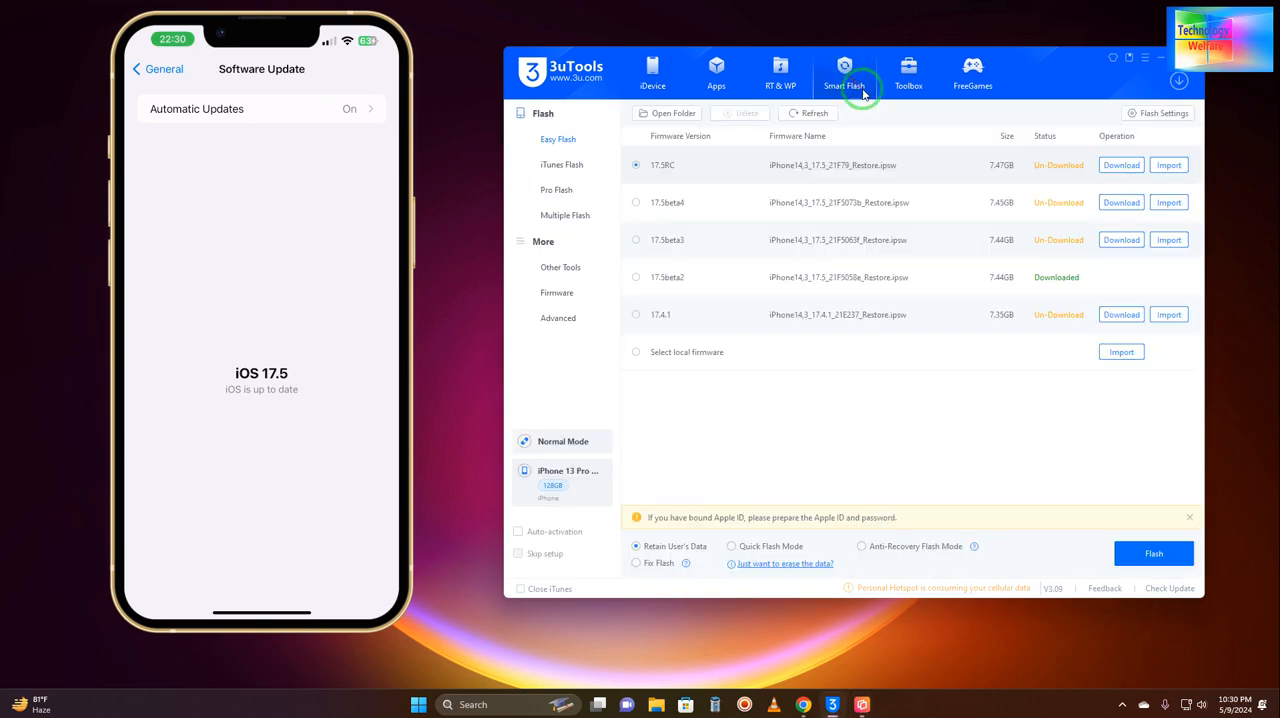
left_click(804, 114)
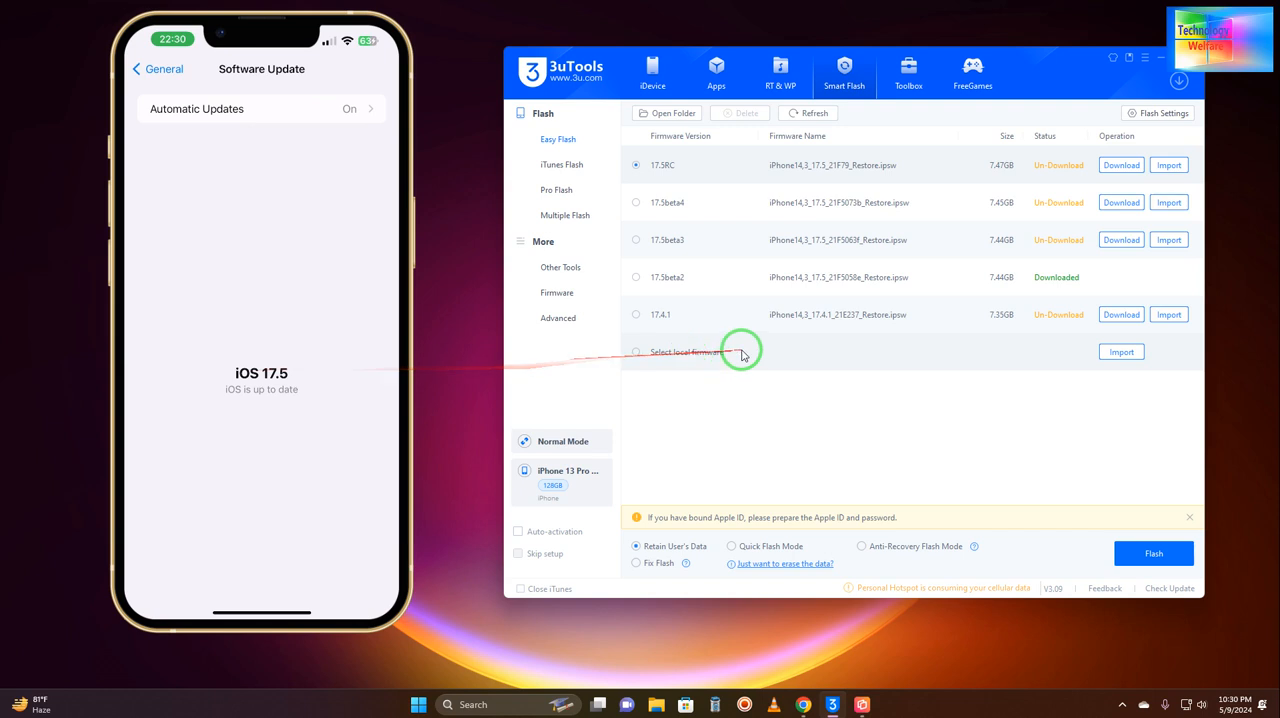
mouse_move(708, 348)
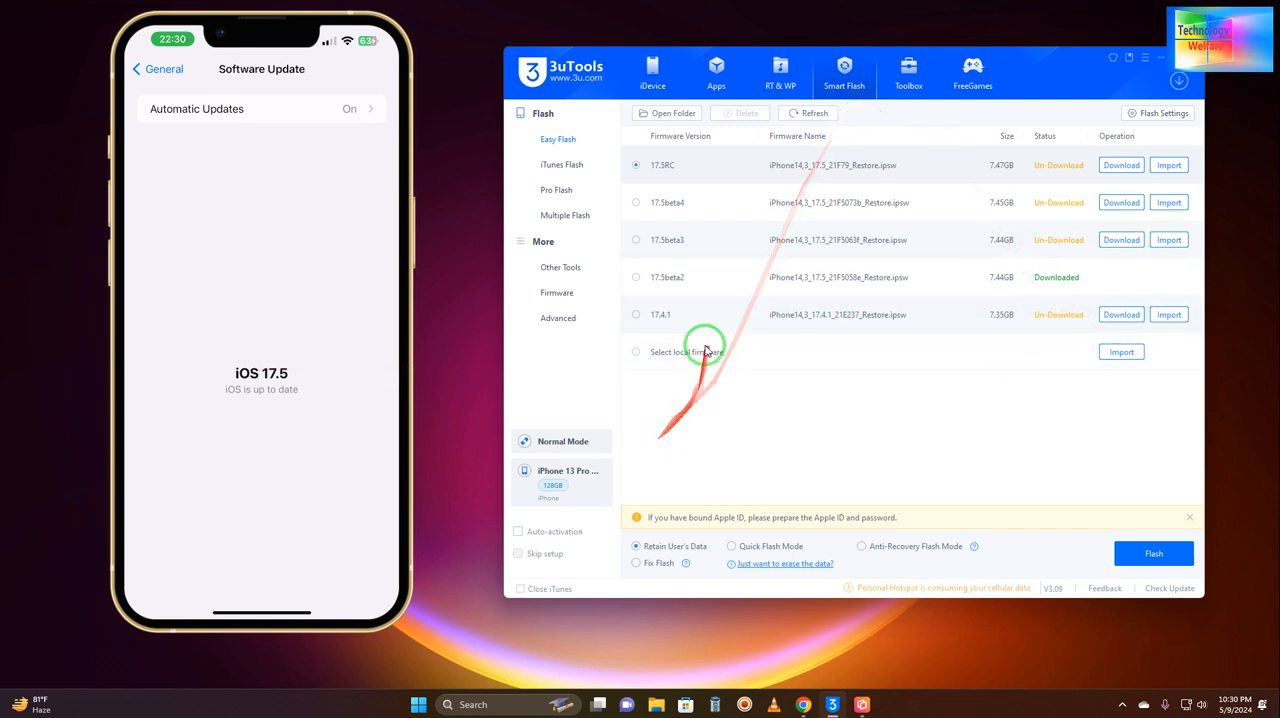
mouse_move(980, 340)
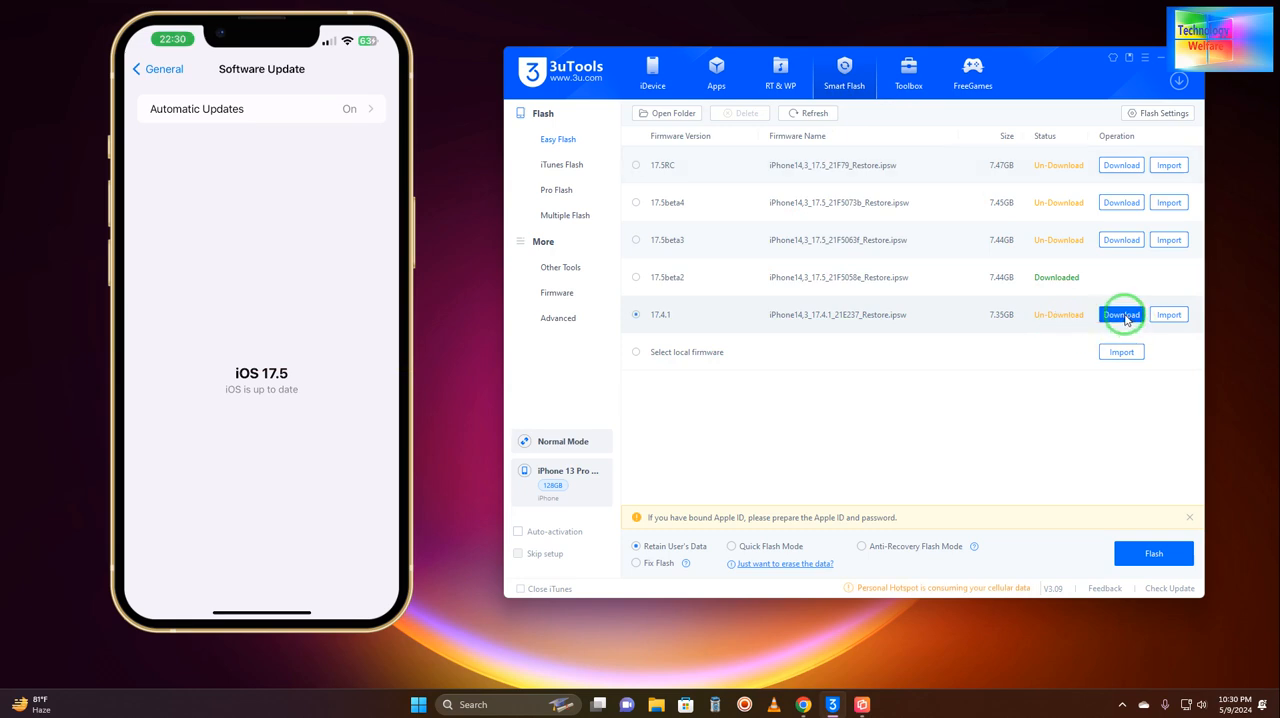
Start downloading the 7.35 GB iOS 17.4.1 firmware, shown at 0% in the downloads list
left_click(1120, 314)
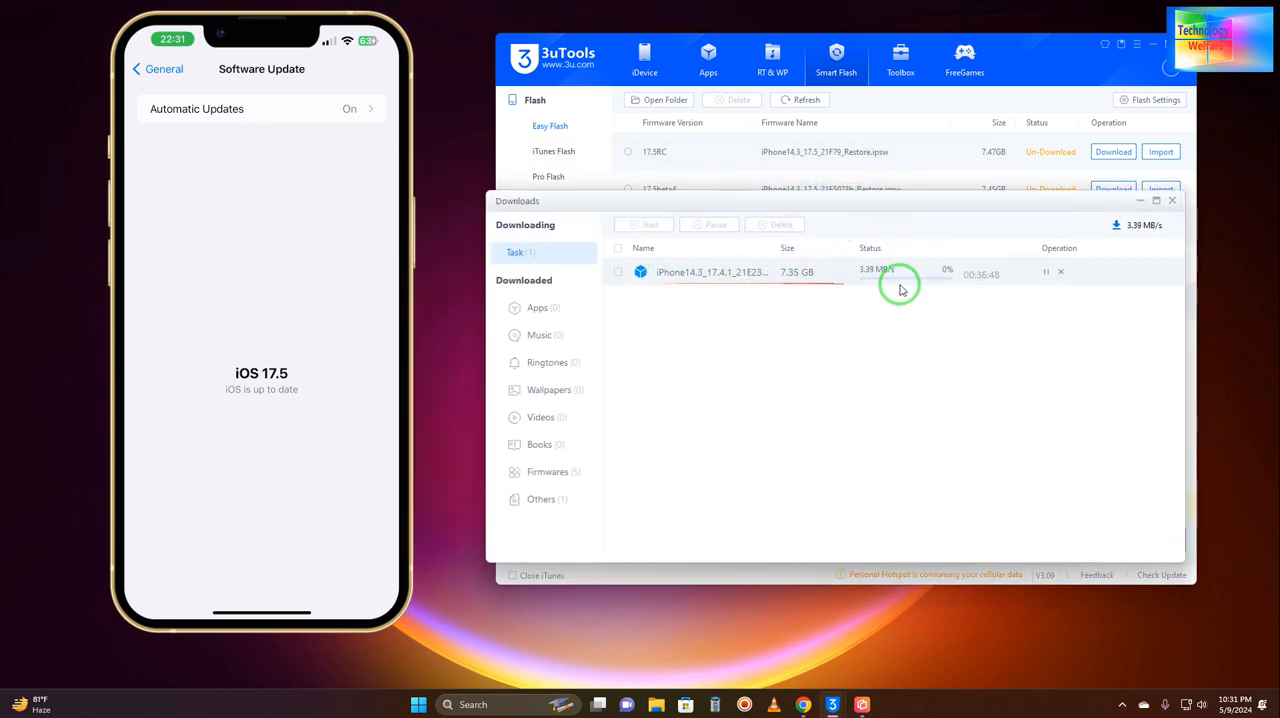
mouse_move(834, 288)
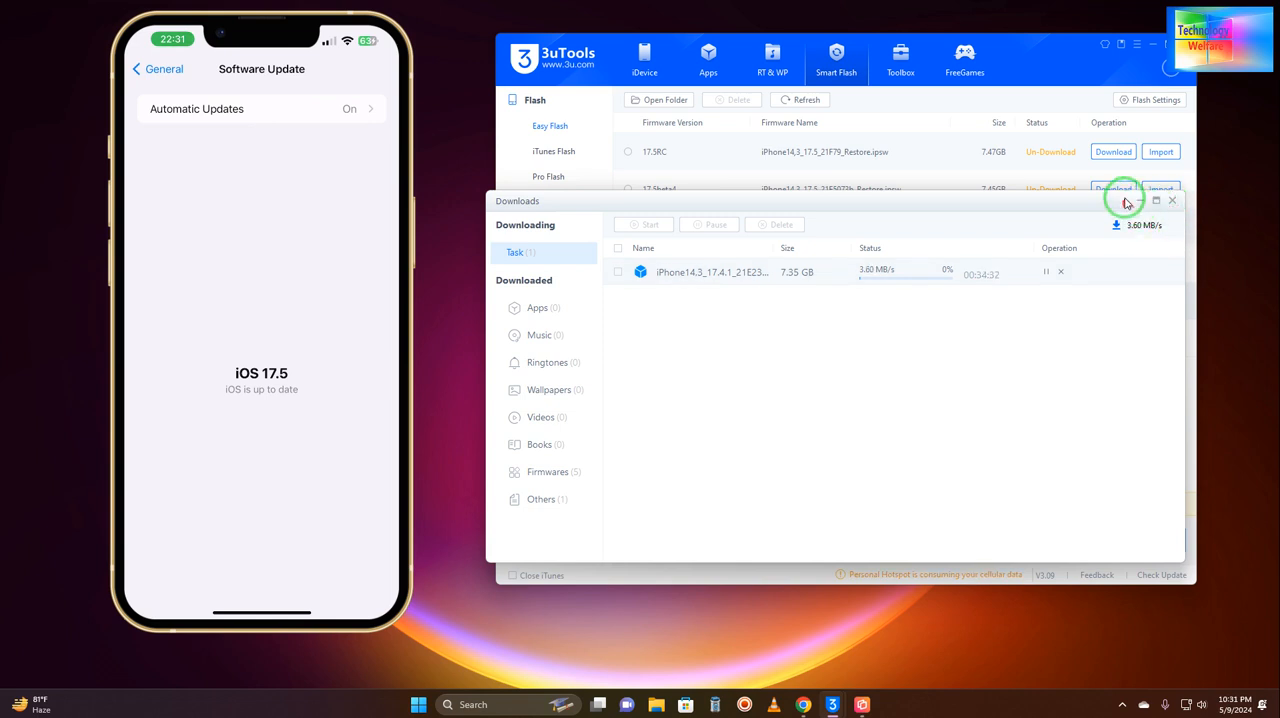
Close the Downloads window, returning to the firmware list with iOS 17.4.1 at 4%
left_click(1172, 200)
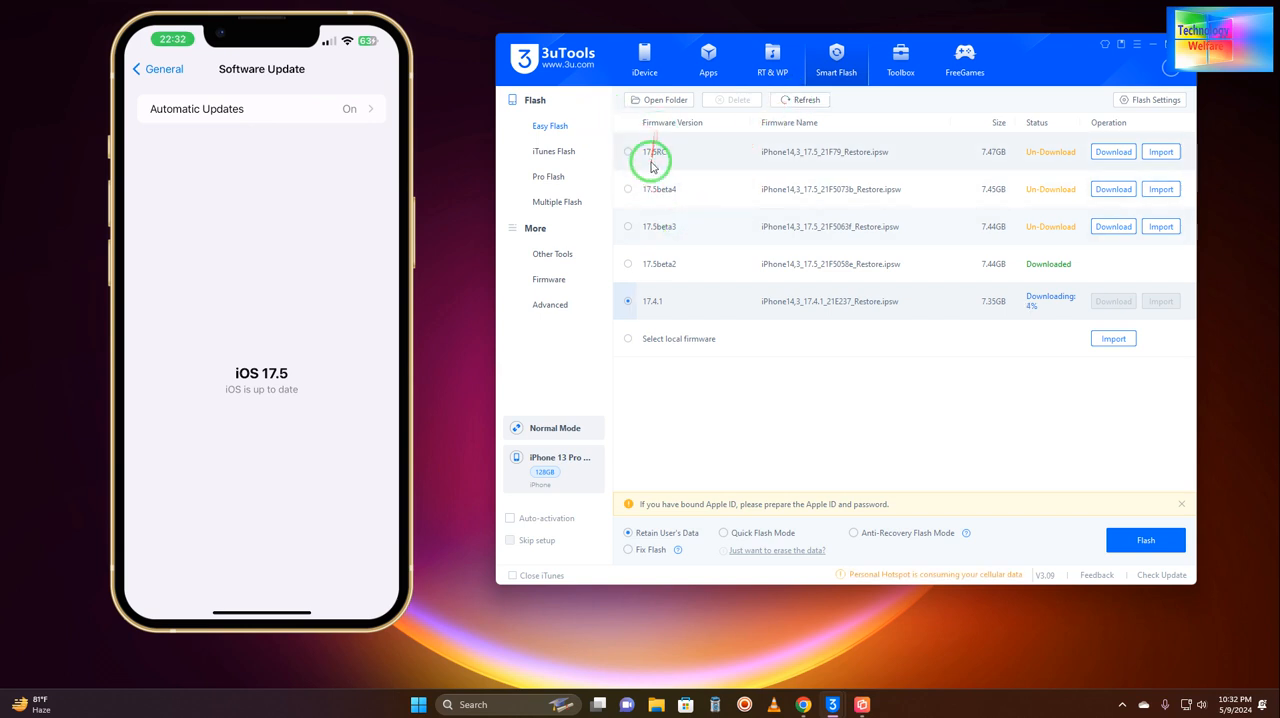
mouse_move(888, 318)
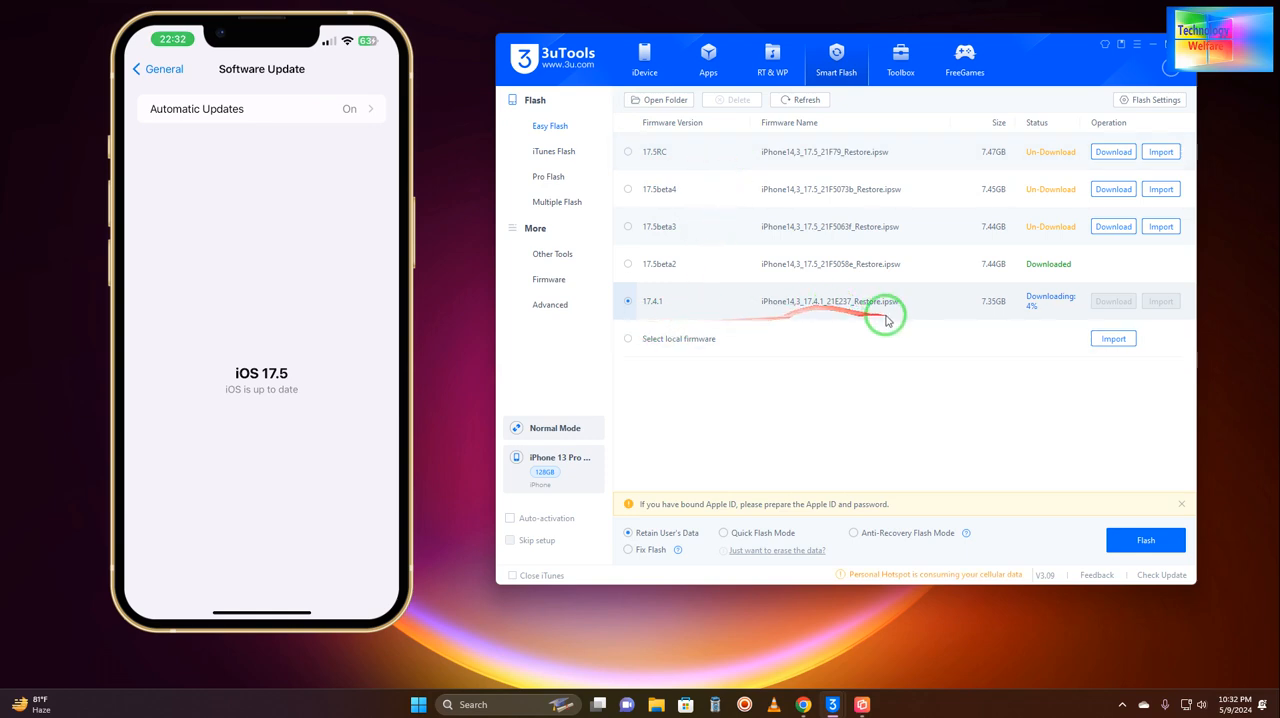
mouse_move(652, 312)
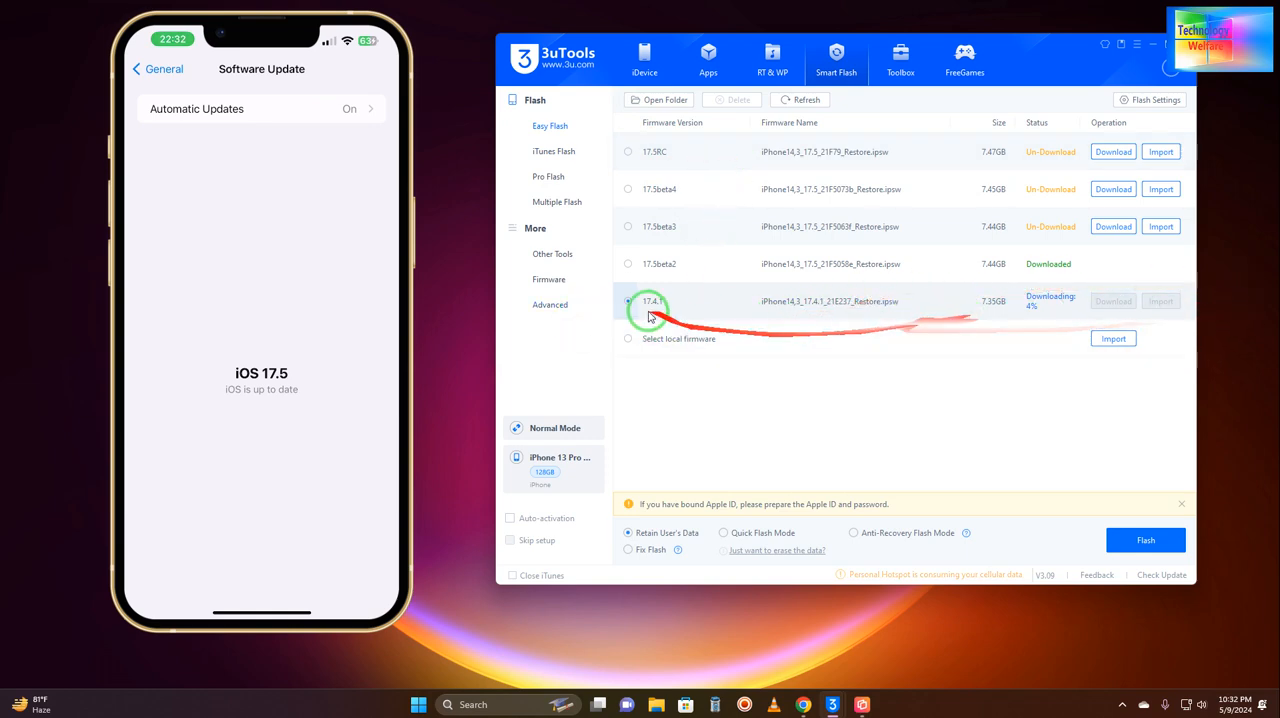
mouse_move(806, 364)
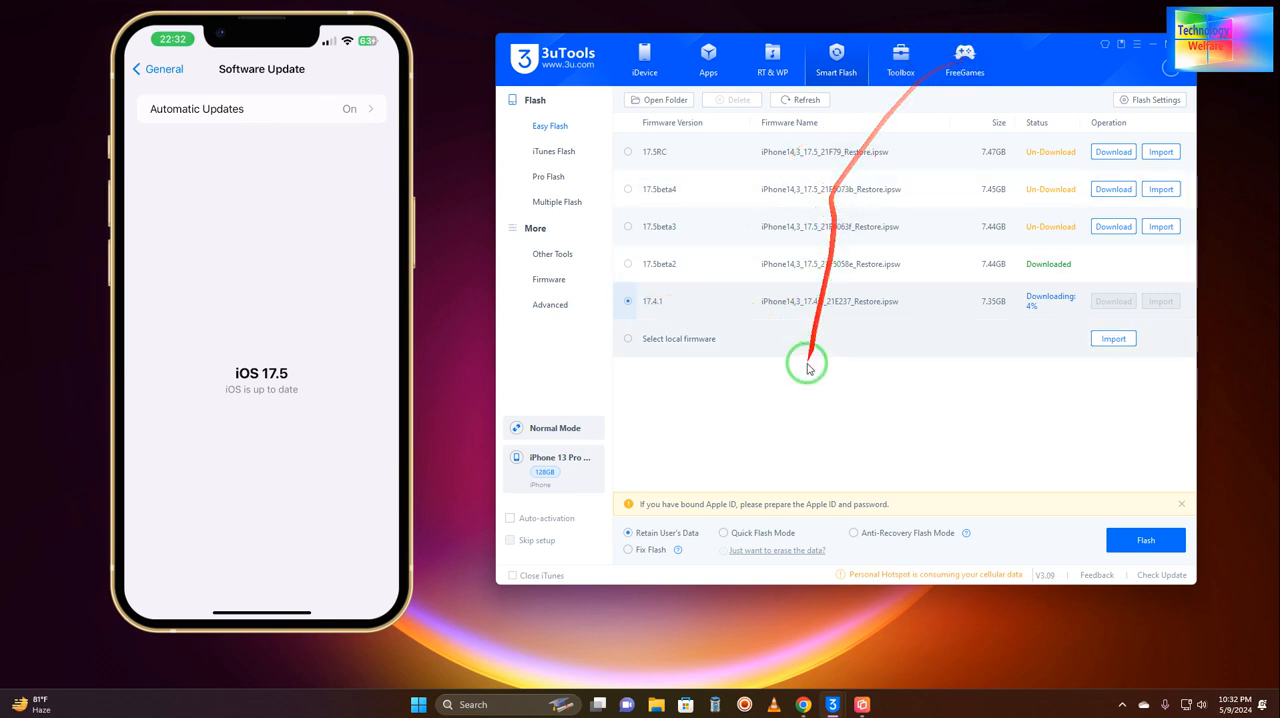
mouse_move(834, 438)
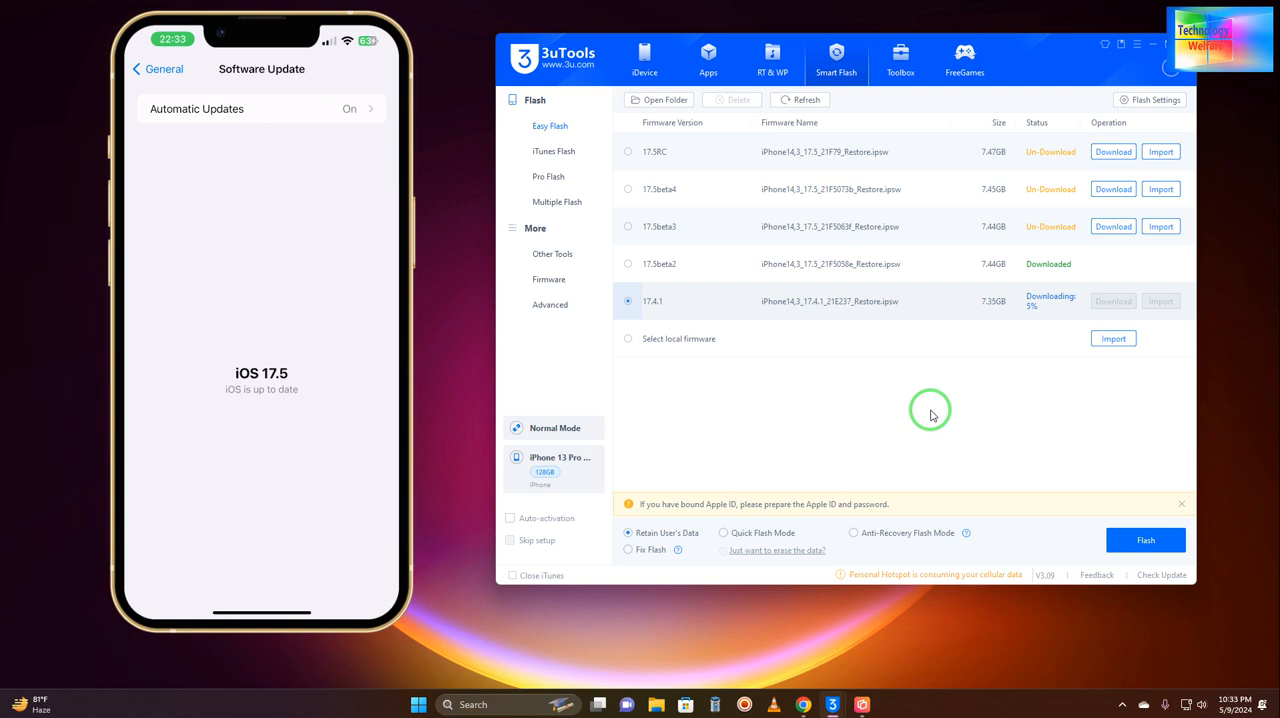
mouse_move(932, 406)
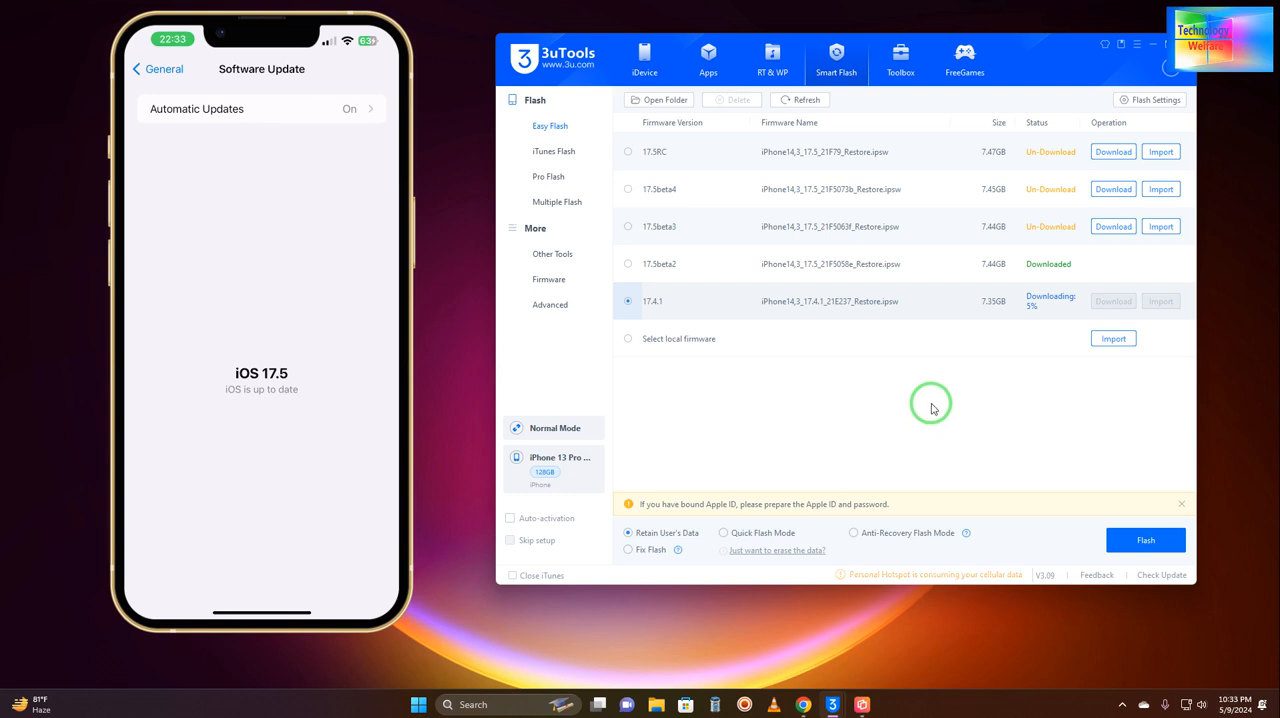